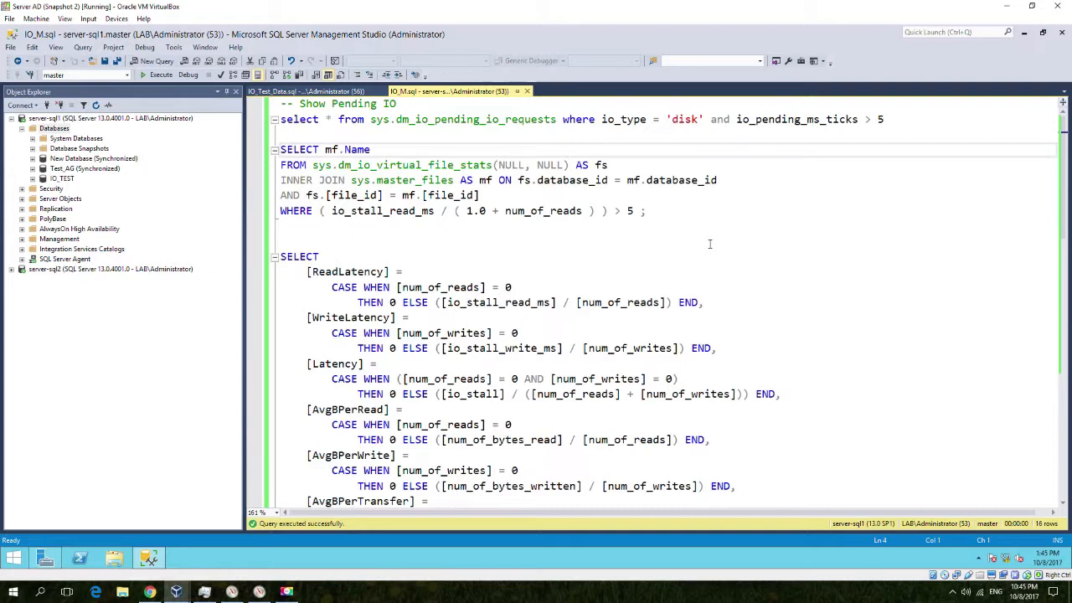
Bring the host desktop with Task Manager, Resource Monitor and Performance Monitor to the front
click(258, 593)
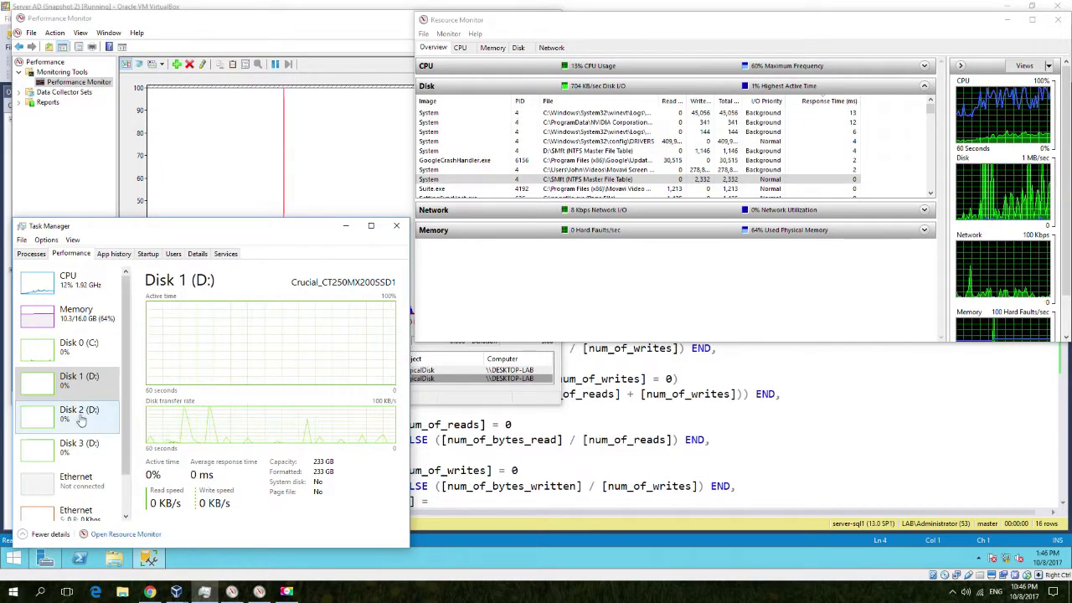
Compare the Disk 3 and Disk 1 activity graphs in Task Manager's Performance view
click(79, 449)
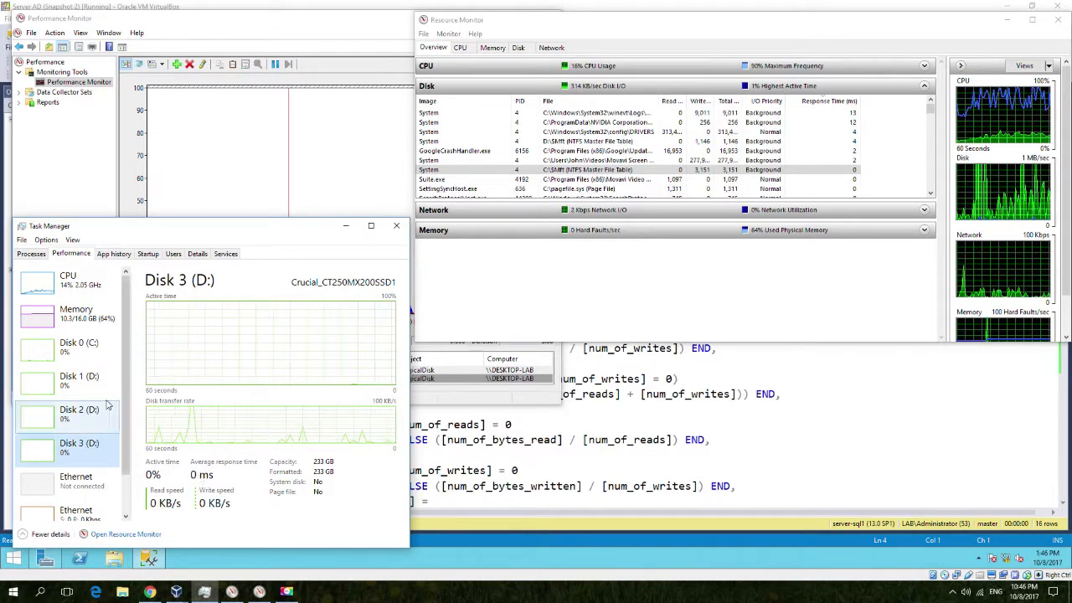
click(67, 382)
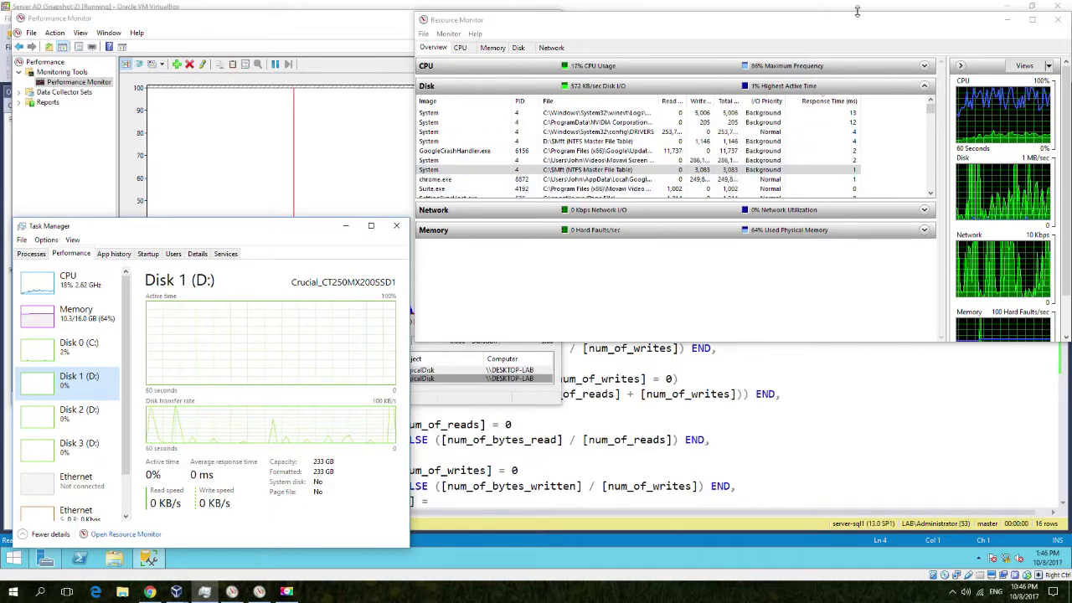
mouse_move(177, 593)
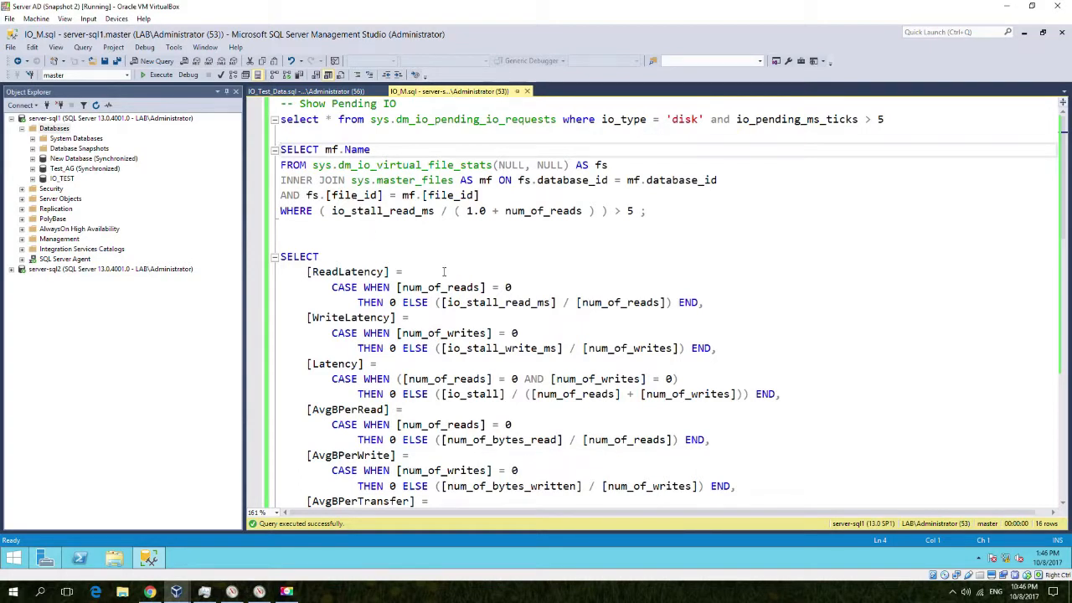
Run the file latency and wait queries, review the first file's read and overall latency, then move to IO_Test_Data.sql
click(159, 73)
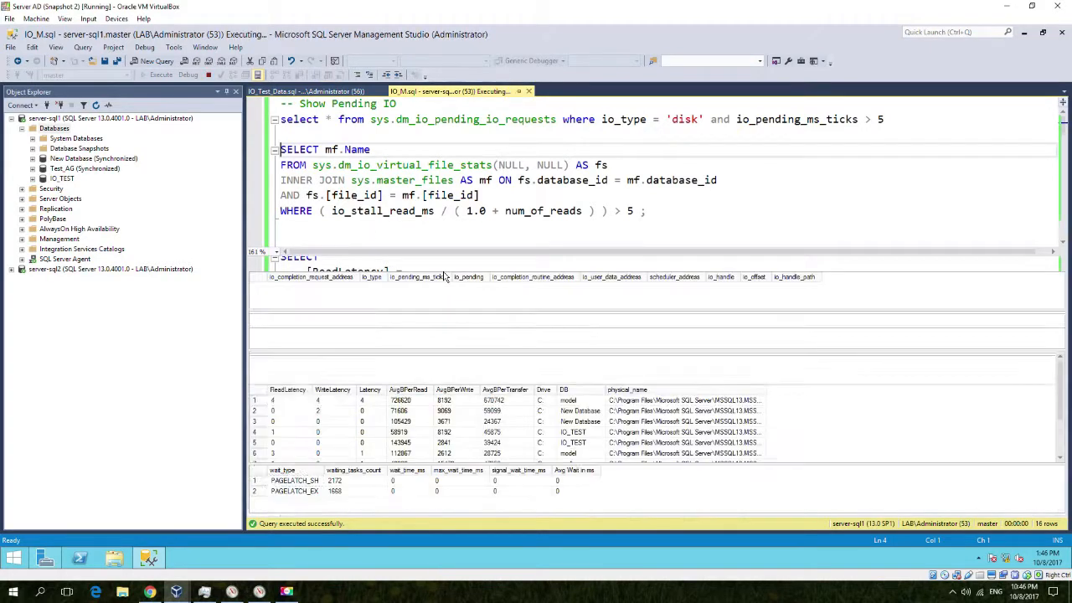
click(161, 74)
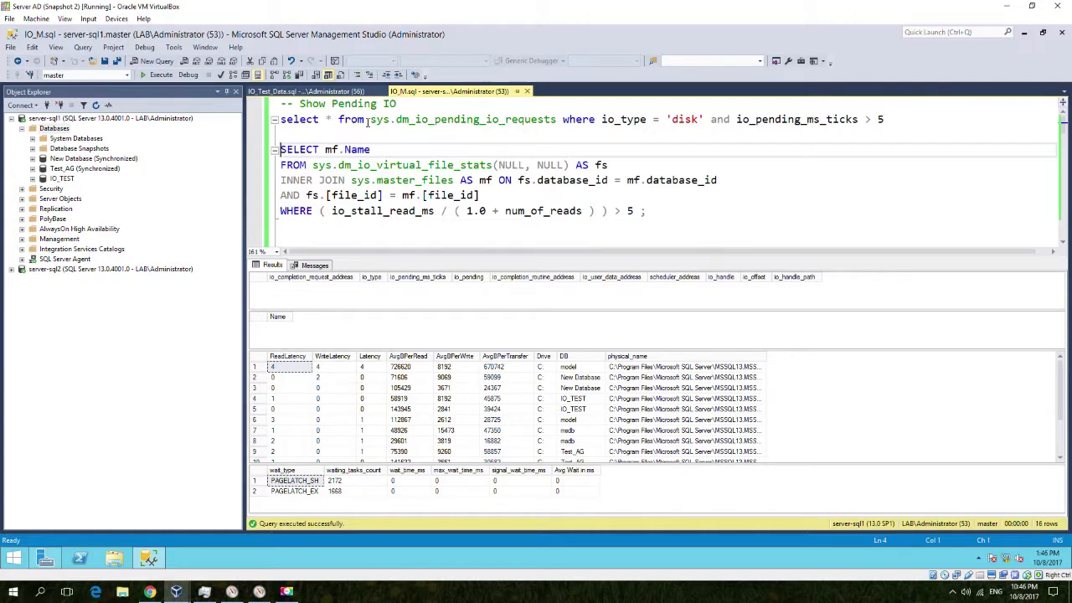
mouse_move(308, 425)
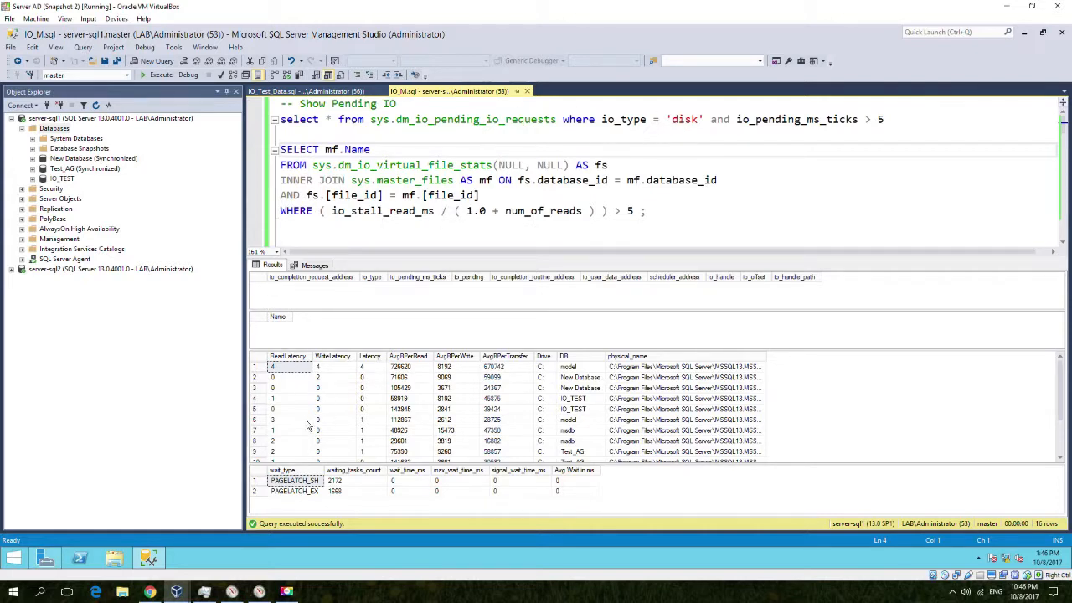
mouse_move(579, 506)
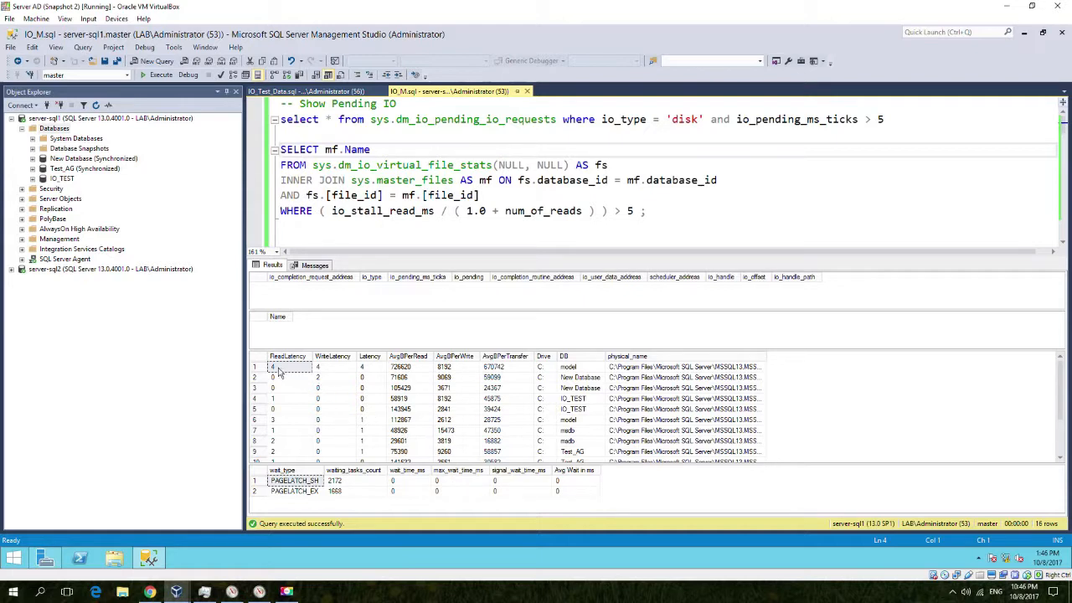
click(368, 367)
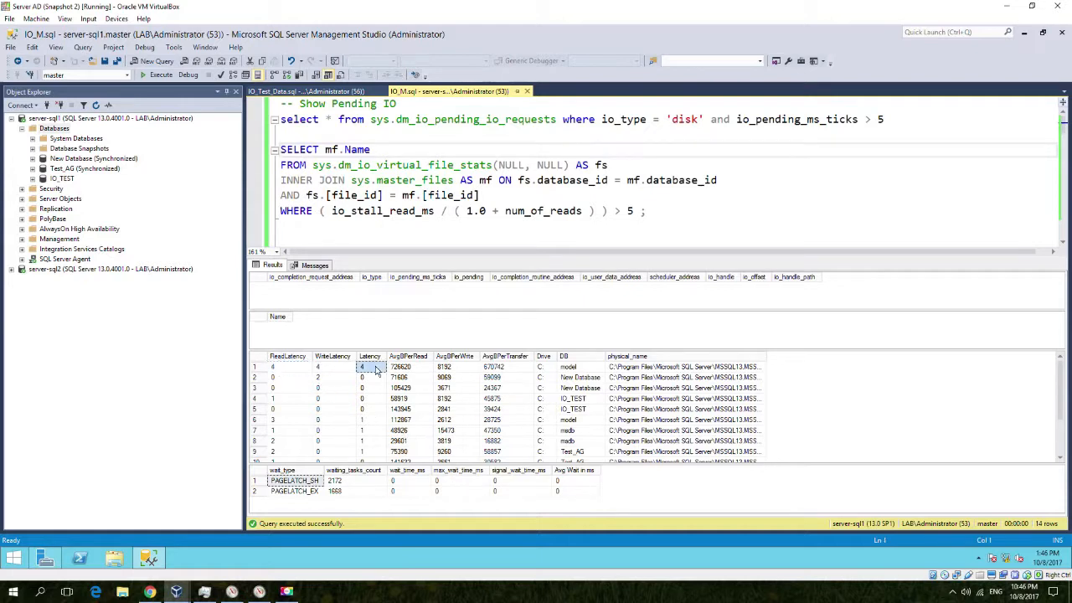
mouse_move(427, 409)
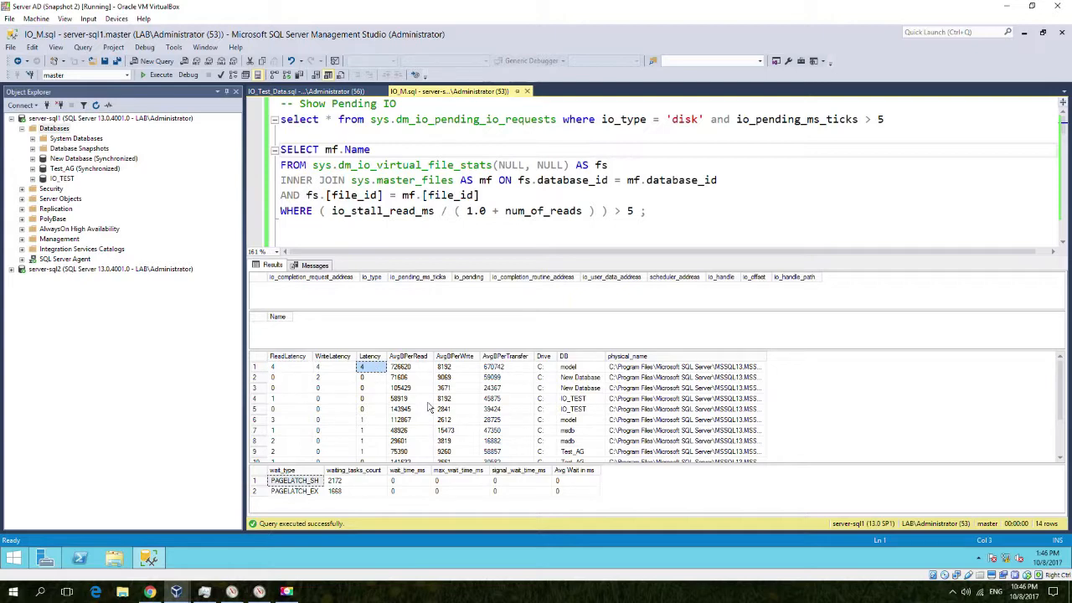
click(301, 90)
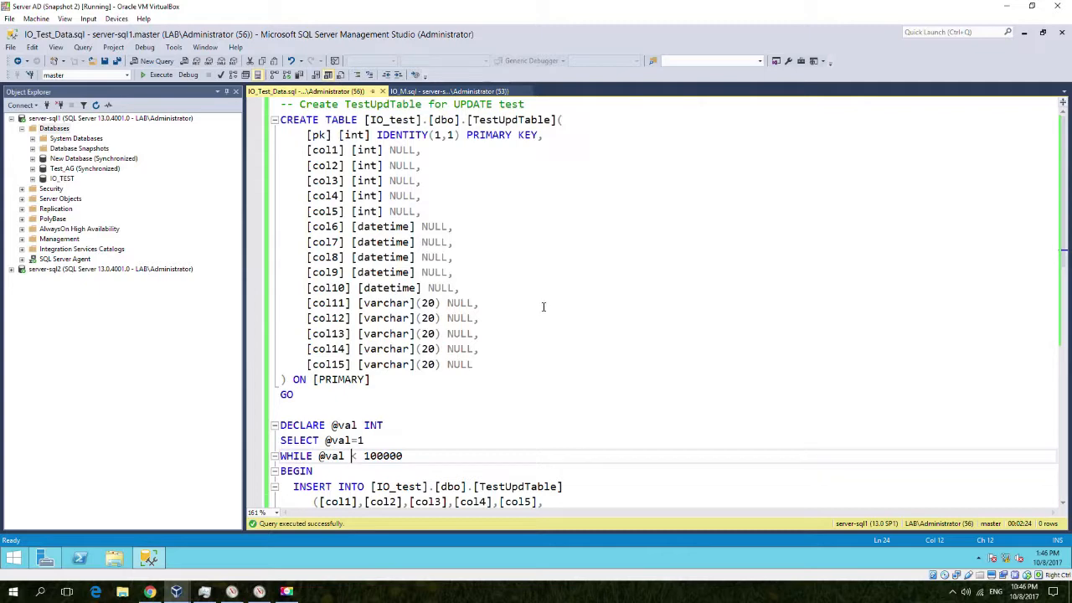
Run IO_Test_Data.sql to create TestUpdTable and start the single-row insert loop
click(161, 60)
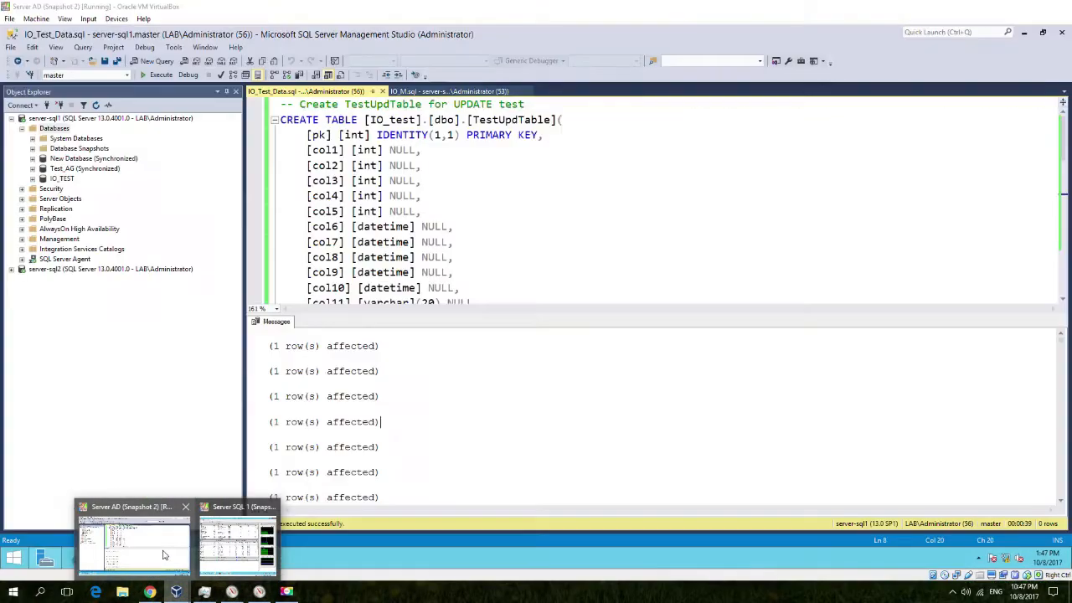
Rerun the IO_M.sql latency queries during the load so the IO_TEST file tops the results
click(456, 90)
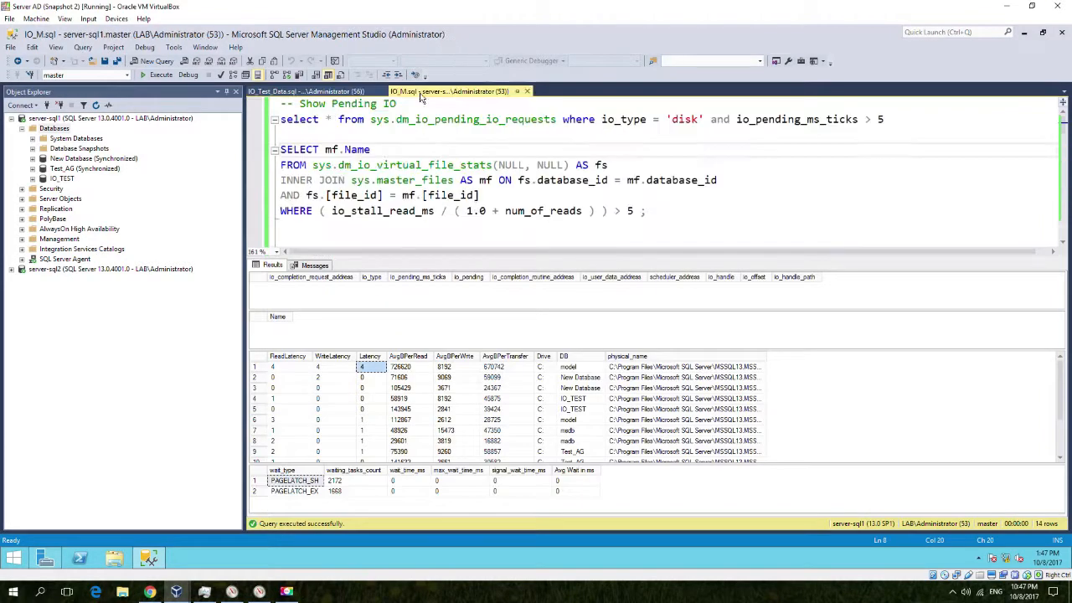
click(161, 74)
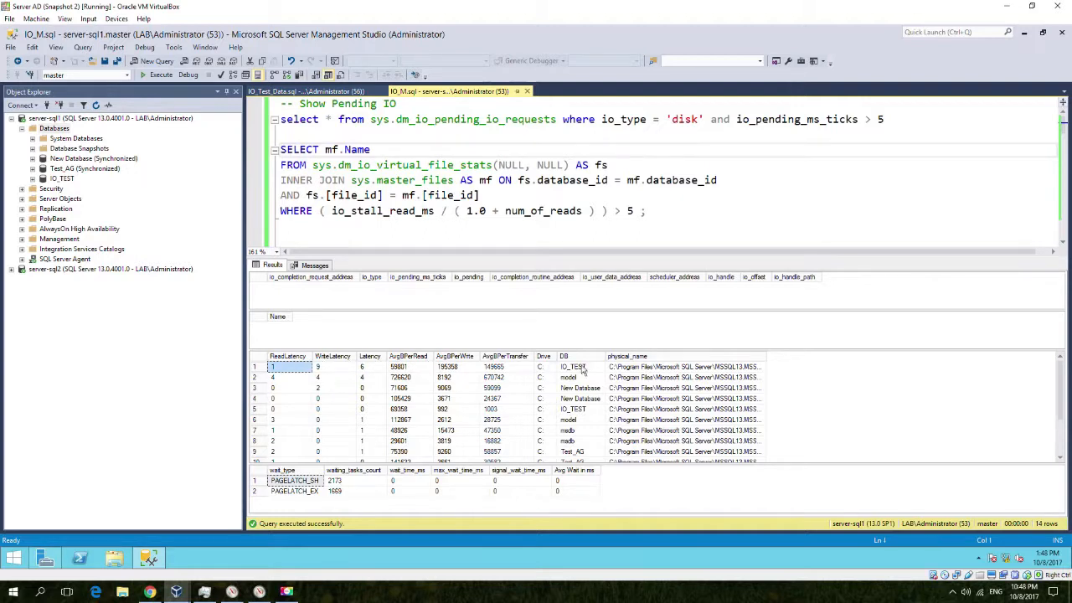
click(580, 367)
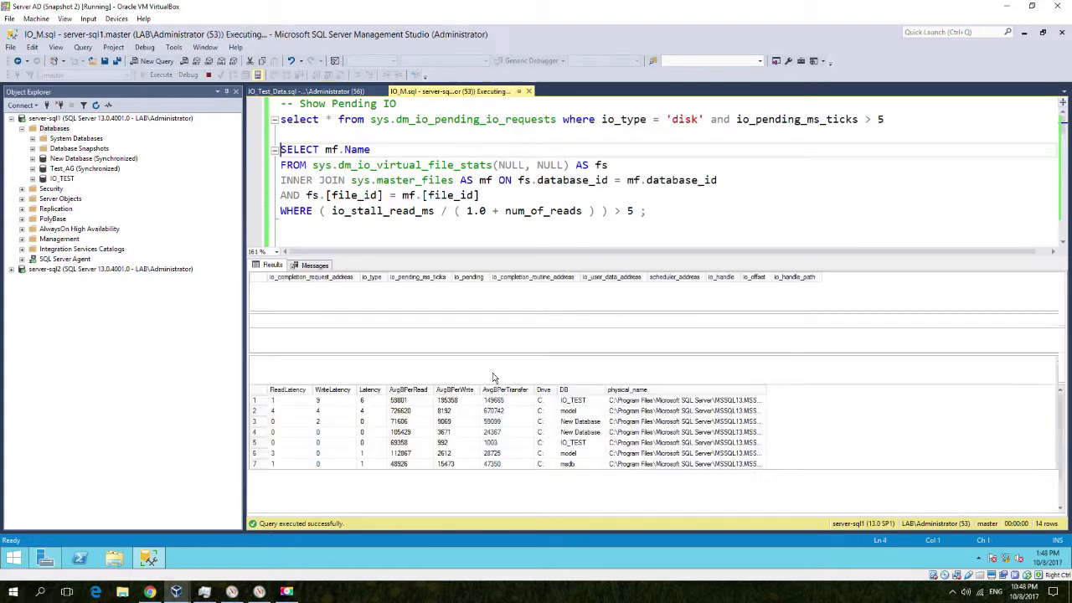
click(161, 74)
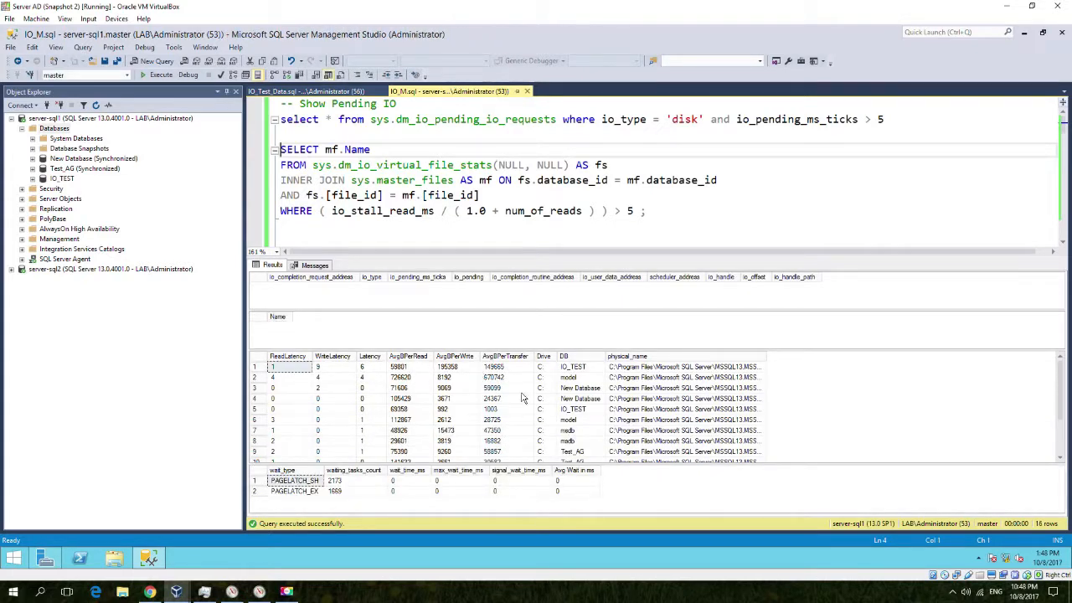
mouse_move(452, 496)
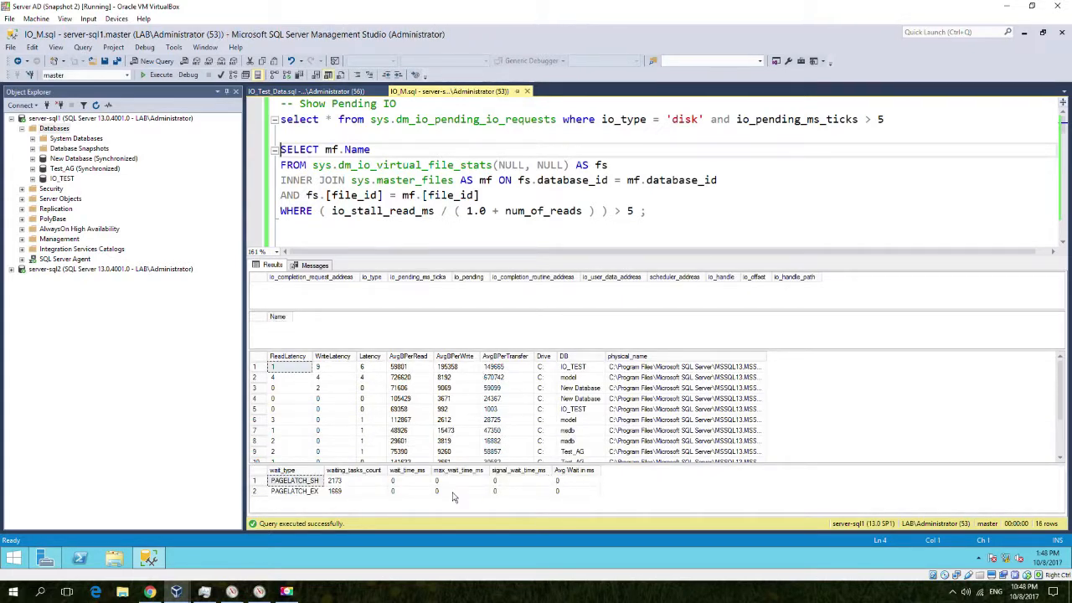
click(303, 90)
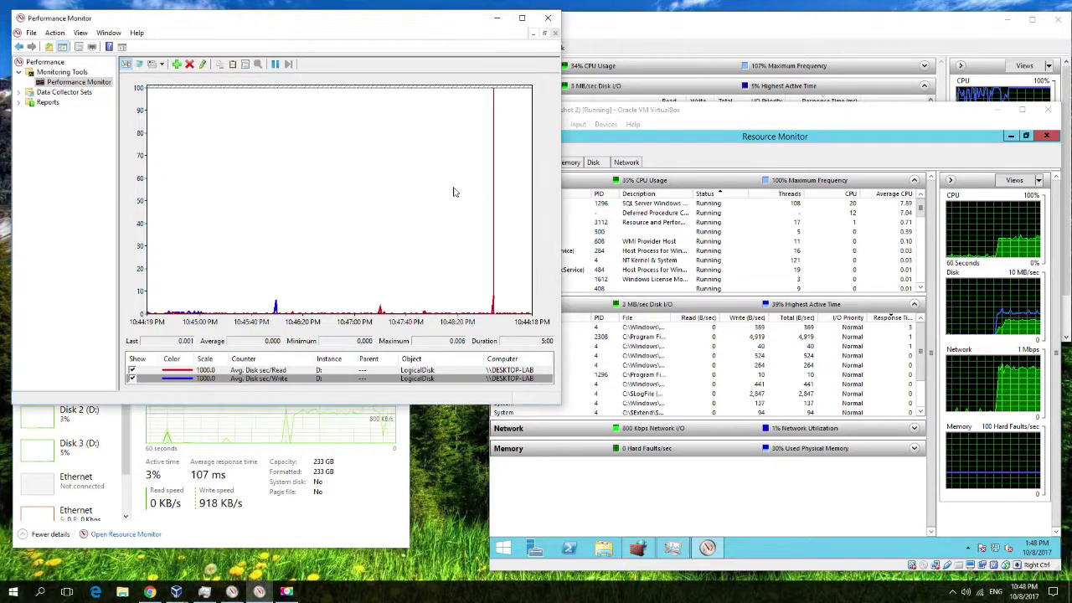
Highlight the LogicalDisk Avg. Disk sec/Read counter in the Performance Monitor legend
click(257, 370)
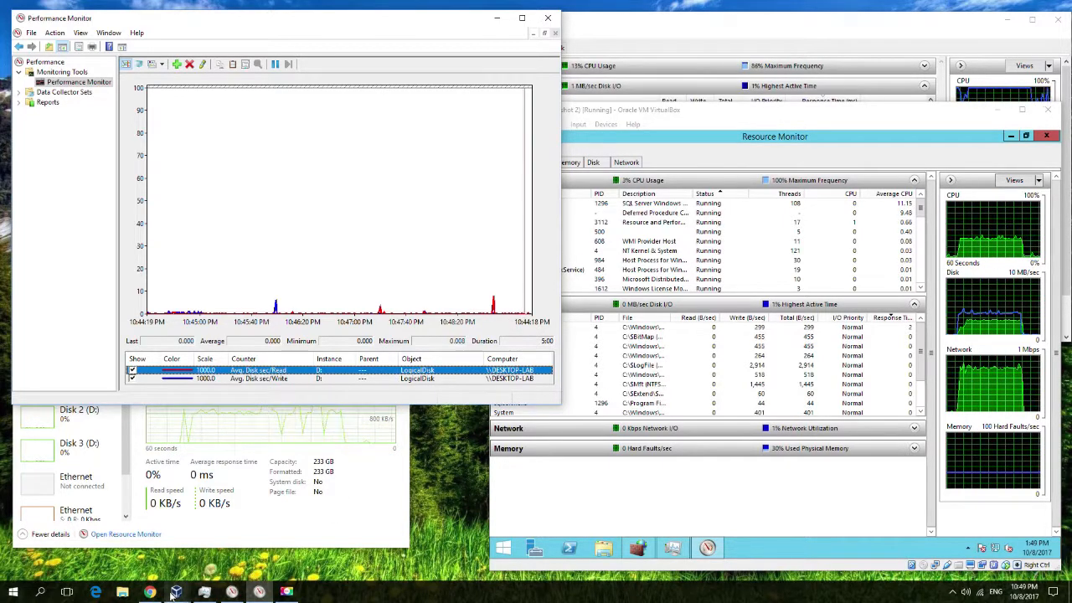
mouse_move(174, 593)
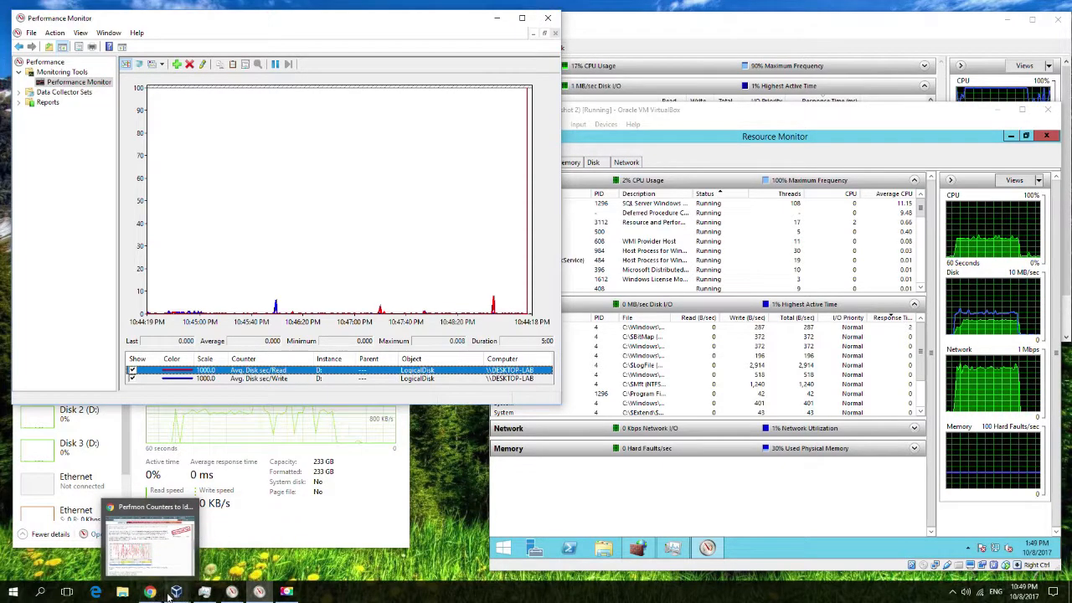